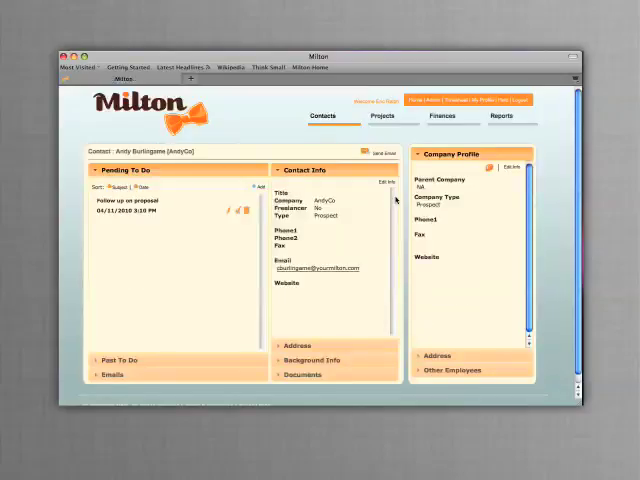
mouse_move(364, 232)
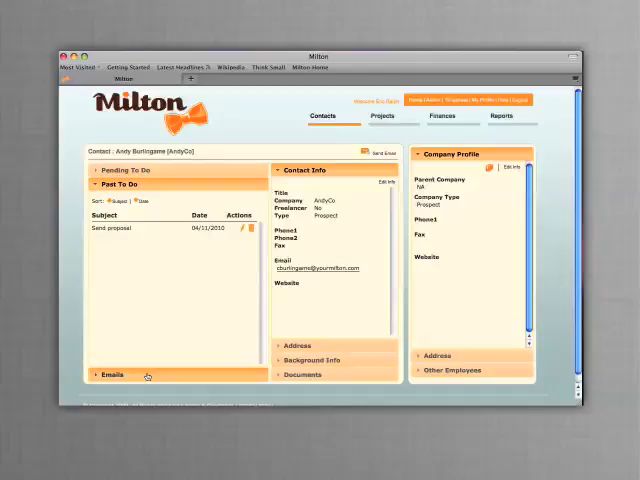
click(112, 376)
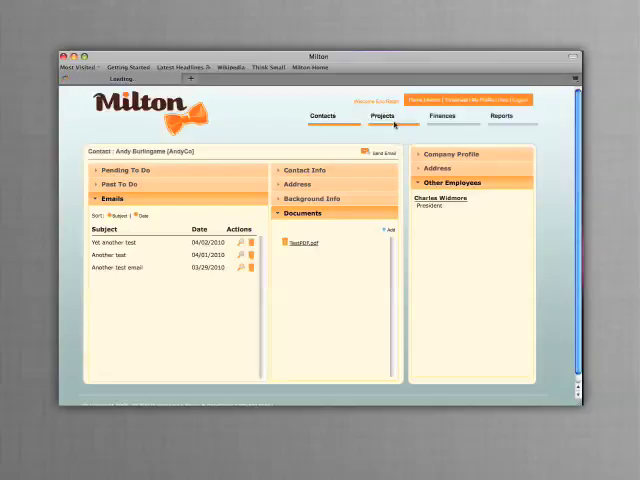
- Show the Andy Market Analysis project's Tasks and People breakdown of estimated hours and fees
click(380, 116)
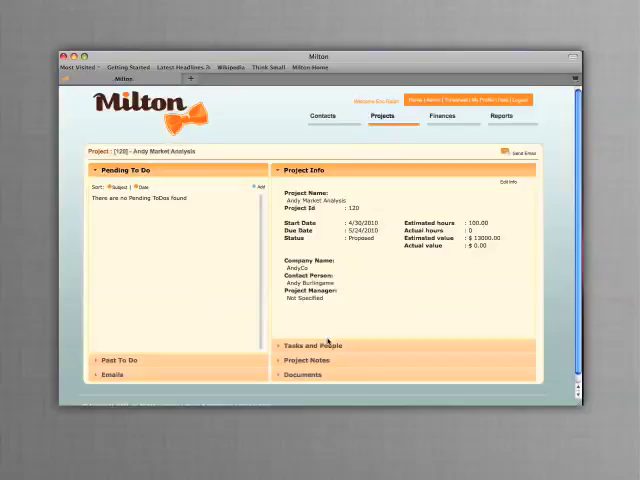
mouse_move(480, 280)
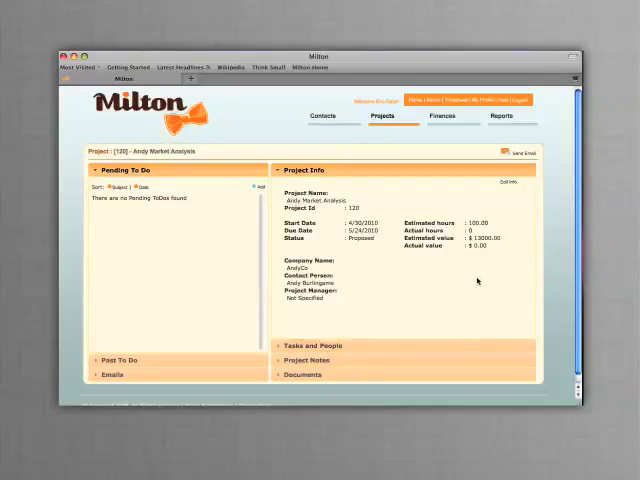
mouse_move(484, 264)
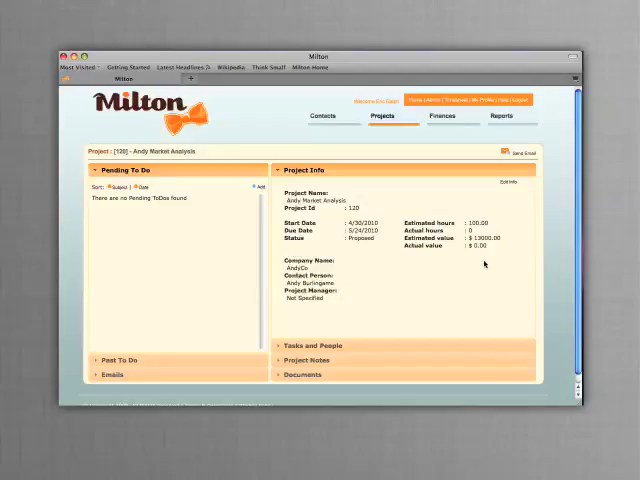
click(310, 344)
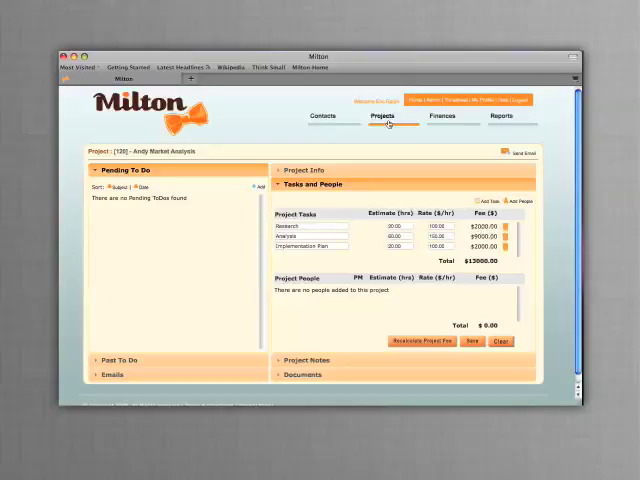
- Activate Andy Market Analysis and confirm the Activate Project dialog
click(380, 116)
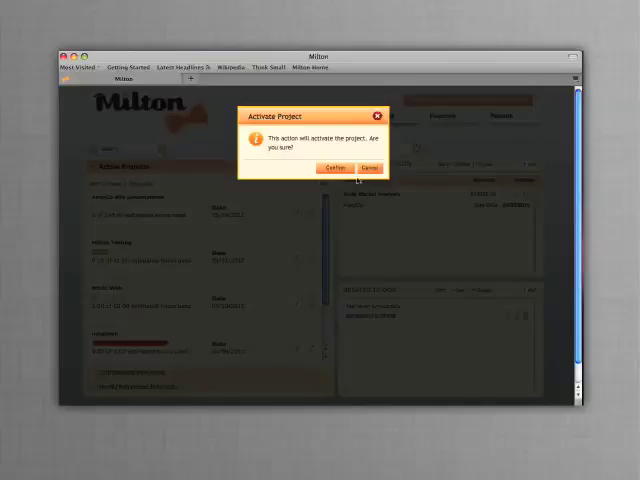
click(338, 168)
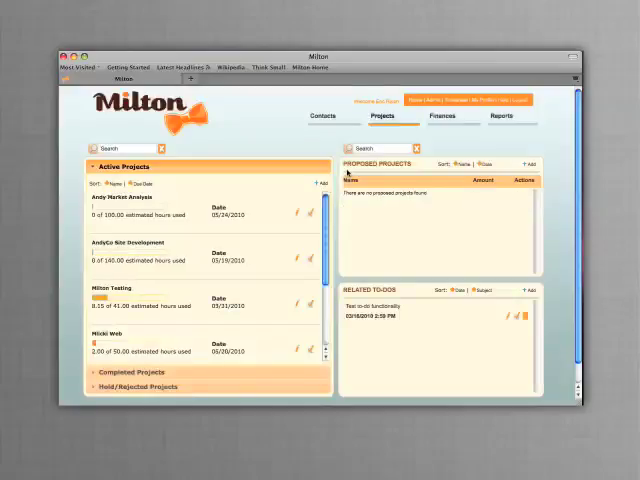